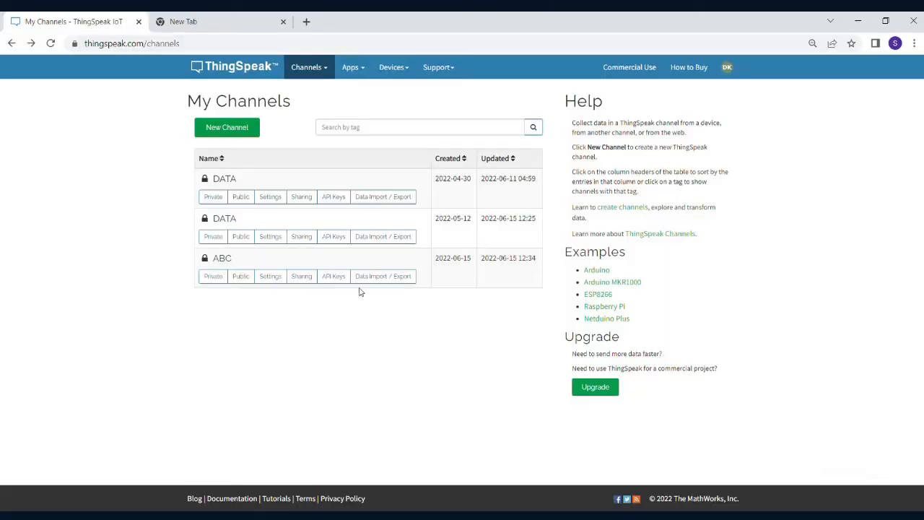
{"action": "mouse_move", "coordinate": [134, 373]}
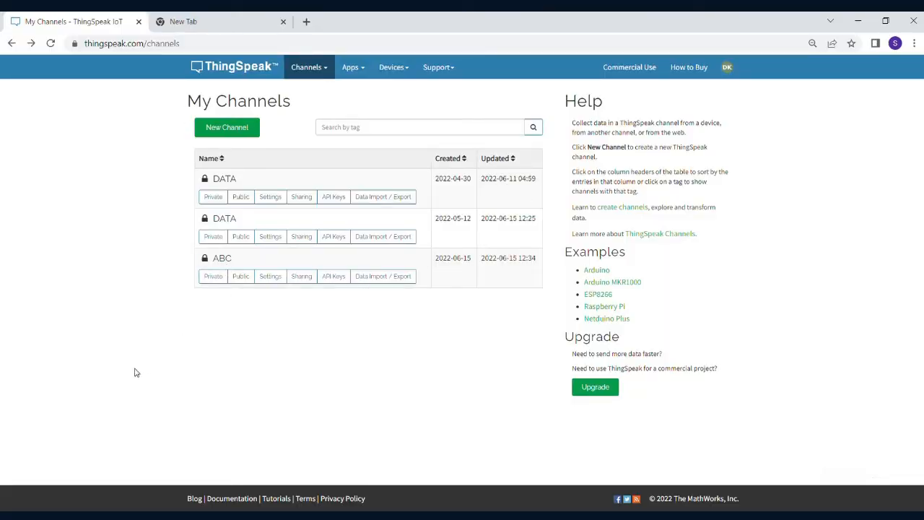
{"action": "mouse_move", "coordinate": [270, 189]}
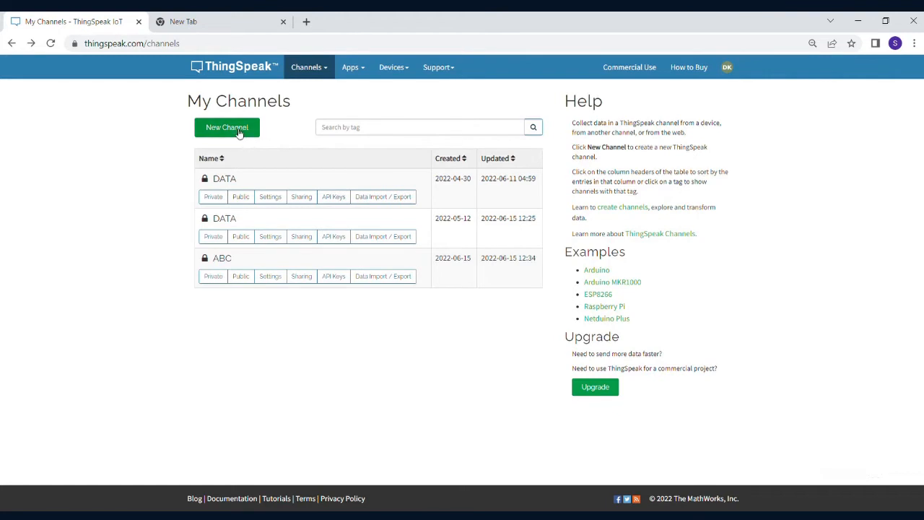
- Glance at the New Channel form, go back to My Channels, and open the first DATA channel
{"action": "left_click", "coordinate": [227, 127]}
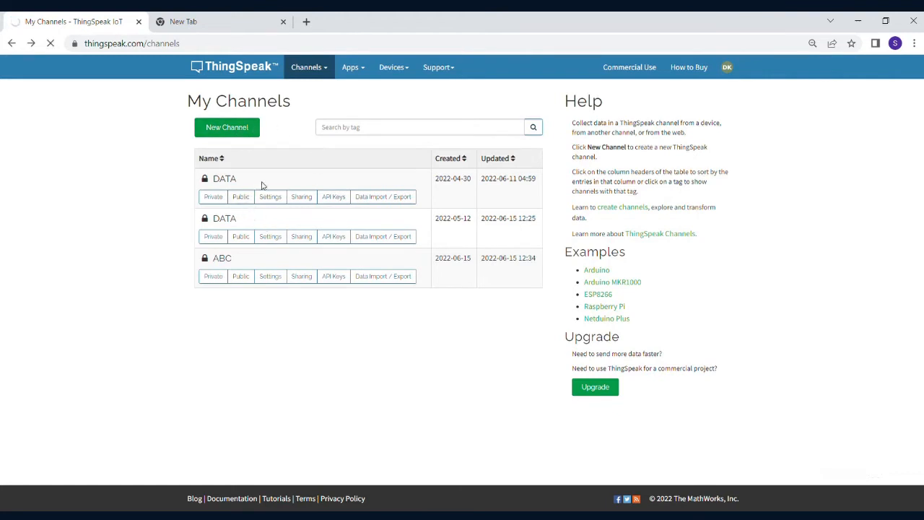
{"action": "left_click", "coordinate": [227, 127]}
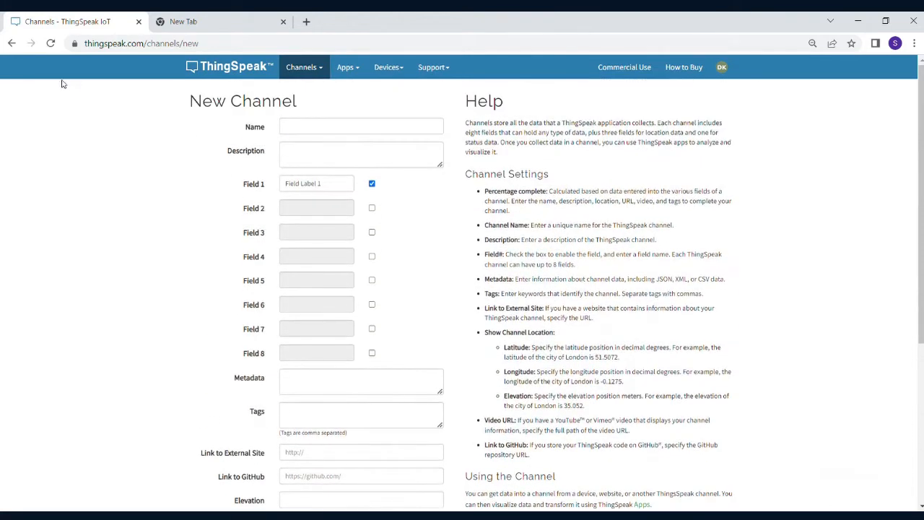
{"action": "left_click", "coordinate": [301, 66]}
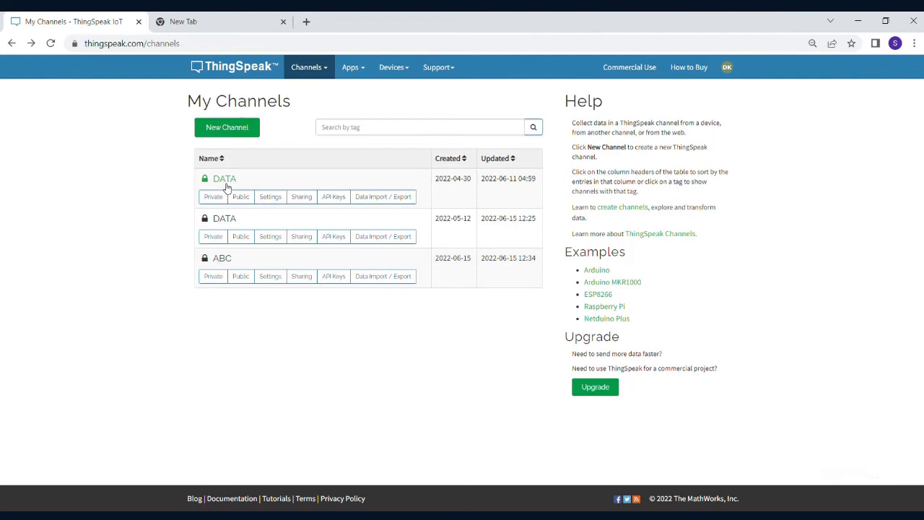
{"action": "left_click", "coordinate": [224, 178]}
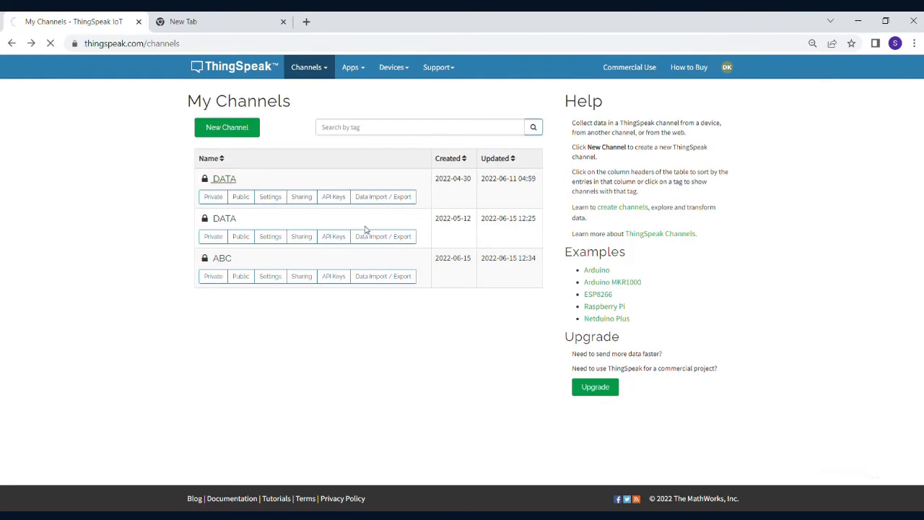
{"action": "left_click", "coordinate": [224, 179]}
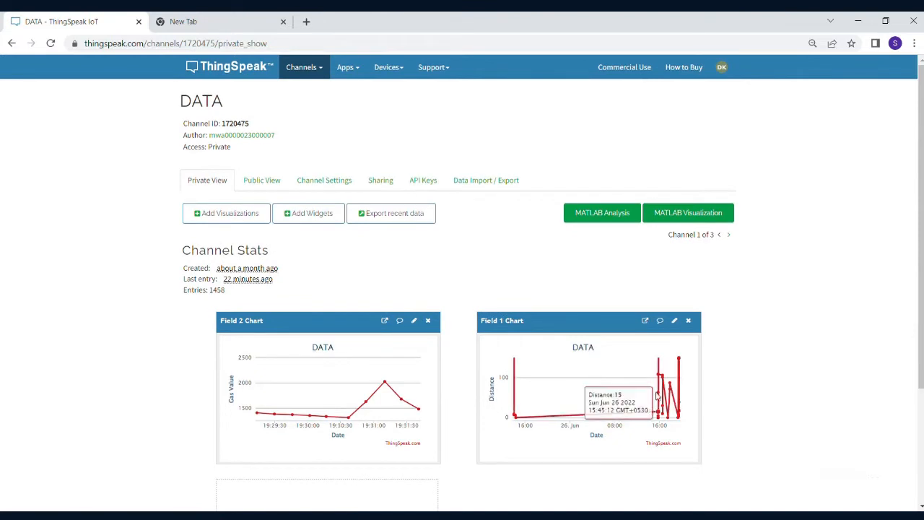
{"action": "mouse_move", "coordinate": [668, 390]}
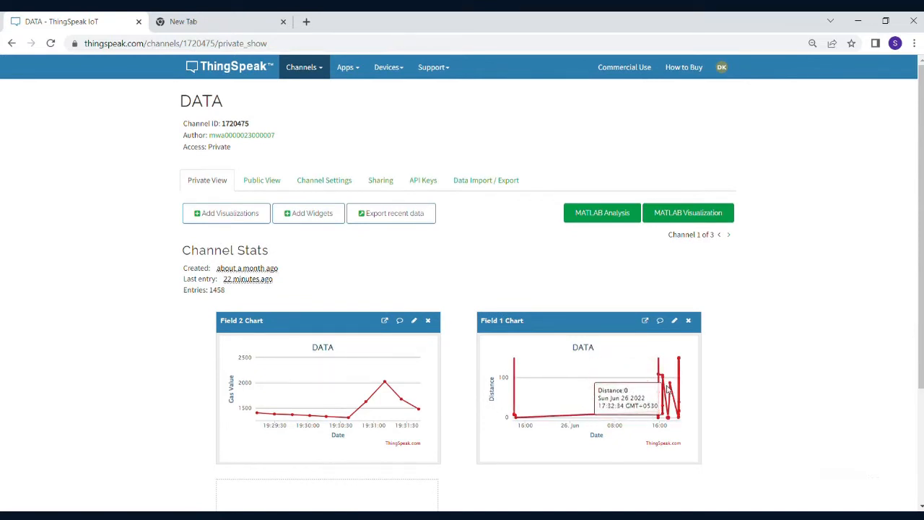
{"action": "mouse_move", "coordinate": [674, 377]}
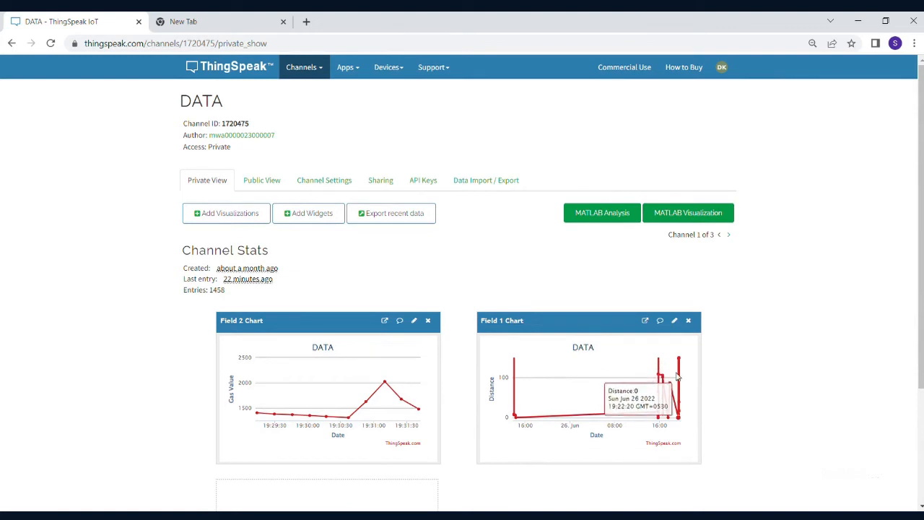
- Scroll through the DATA channel's Distance and Gas Value charts, checking readings like gas 1314–2027 and distance 106
{"action": "scroll", "scroll_direction": "down", "scroll_amount": 3}
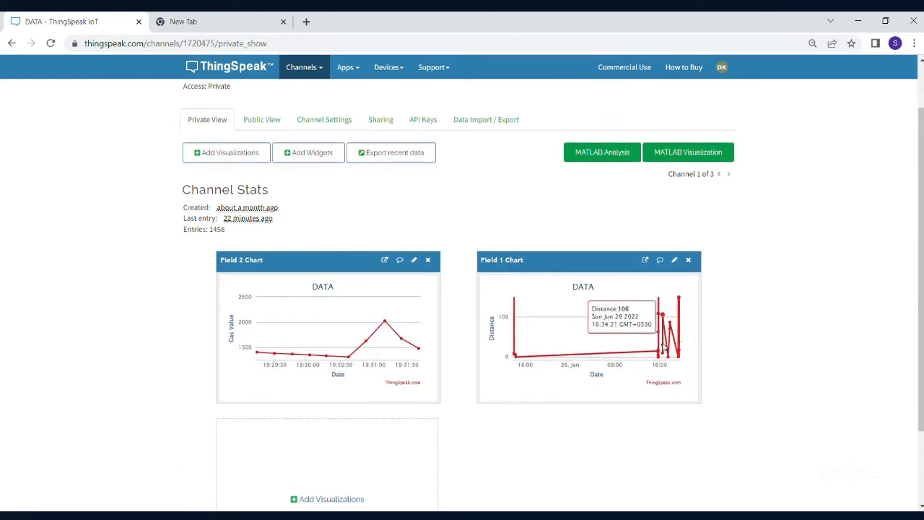
{"action": "mouse_move", "coordinate": [367, 343]}
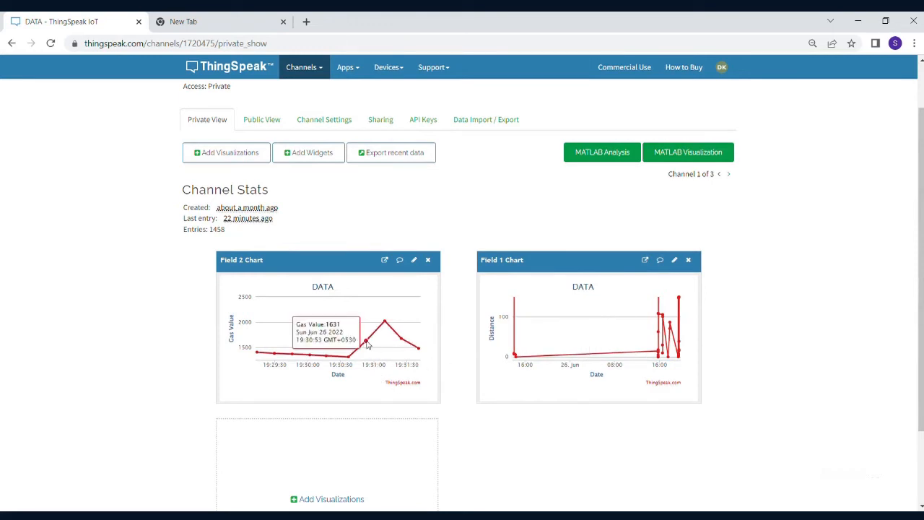
{"action": "mouse_move", "coordinate": [307, 354]}
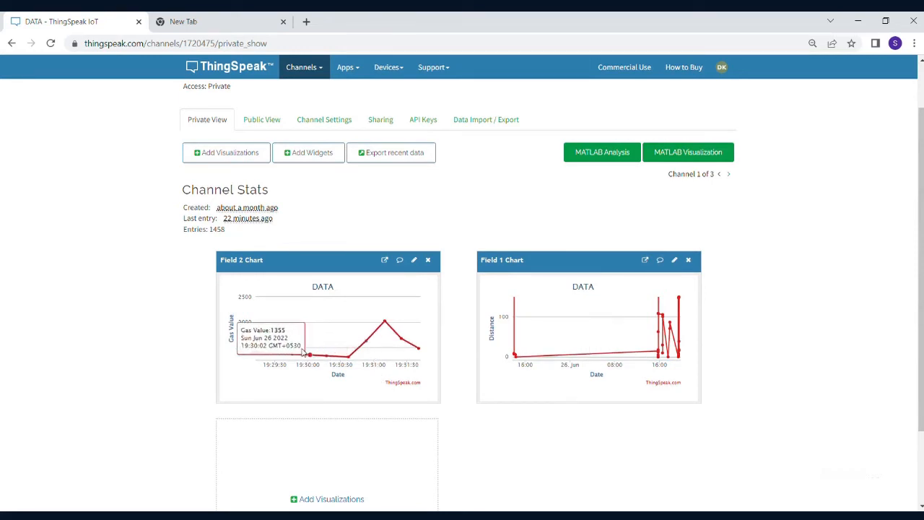
{"action": "mouse_move", "coordinate": [276, 353]}
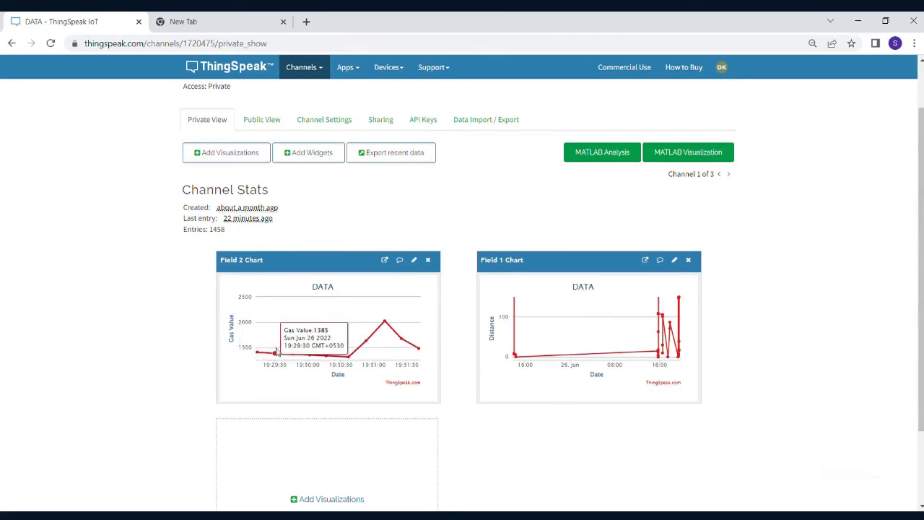
{"action": "mouse_move", "coordinate": [343, 363]}
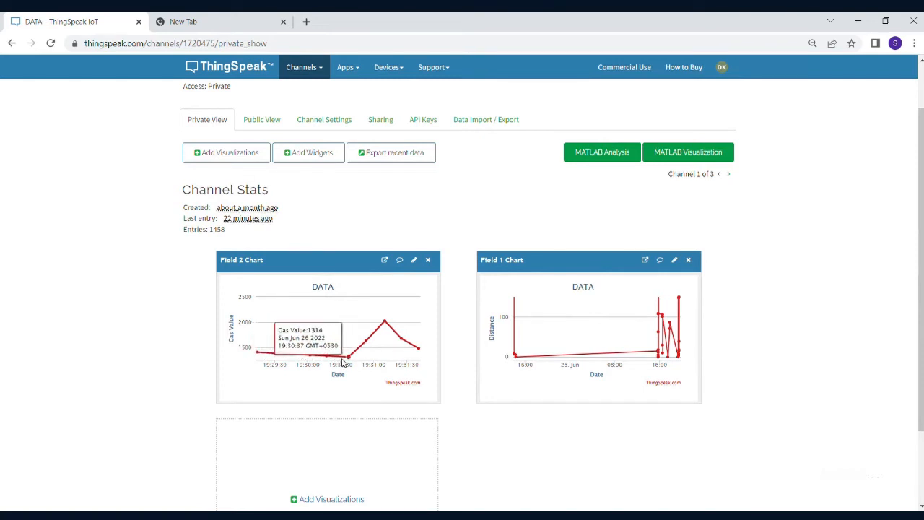
{"action": "mouse_move", "coordinate": [386, 323]}
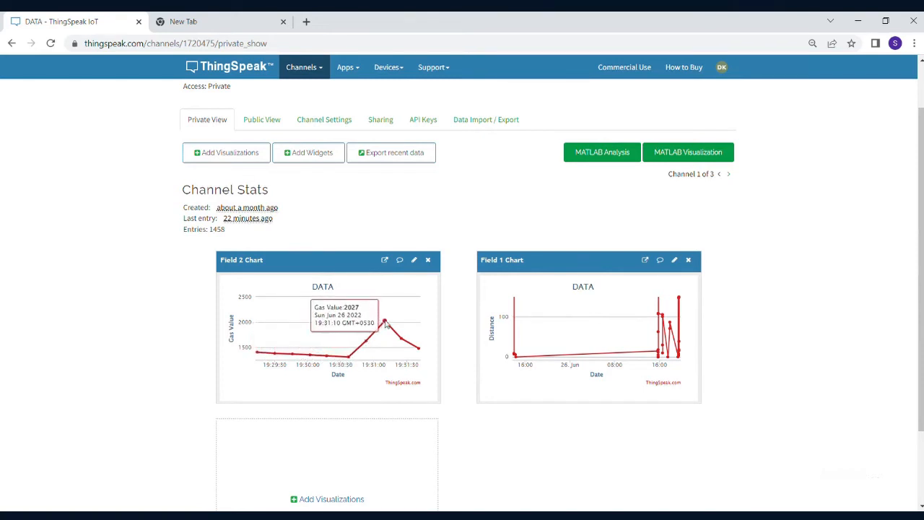
{"action": "mouse_move", "coordinate": [345, 384]}
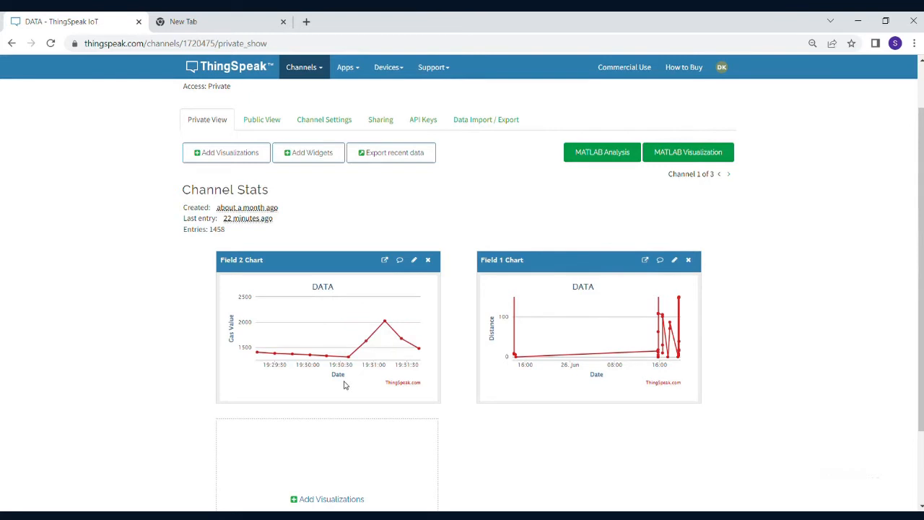
{"action": "scroll", "scroll_direction": "up", "scroll_amount": 3}
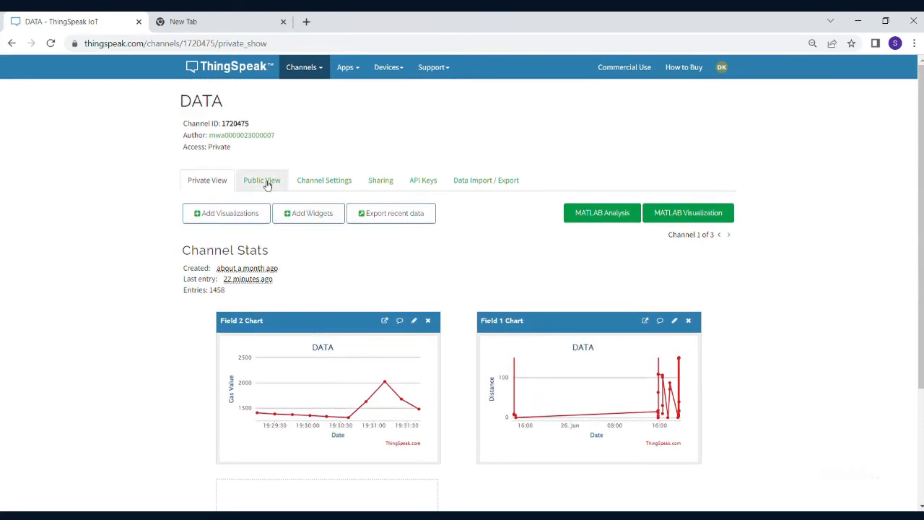
- Review the DATA channel's Public View, Channel Settings and Sharing pages
{"action": "left_click", "coordinate": [261, 180]}
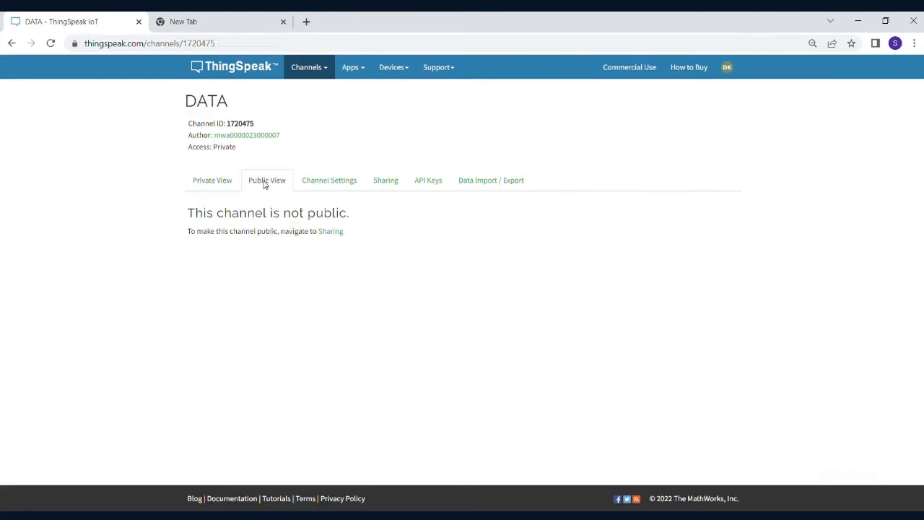
{"action": "mouse_move", "coordinate": [328, 179]}
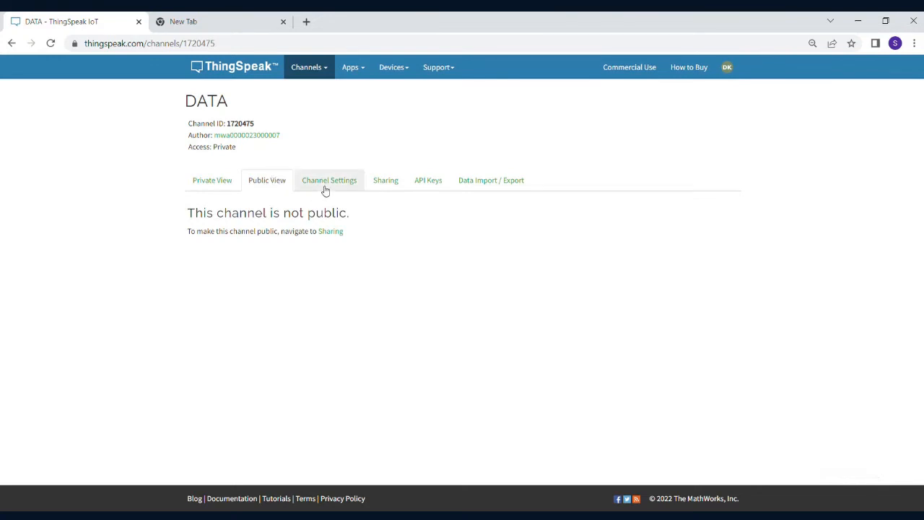
{"action": "left_click", "coordinate": [328, 179]}
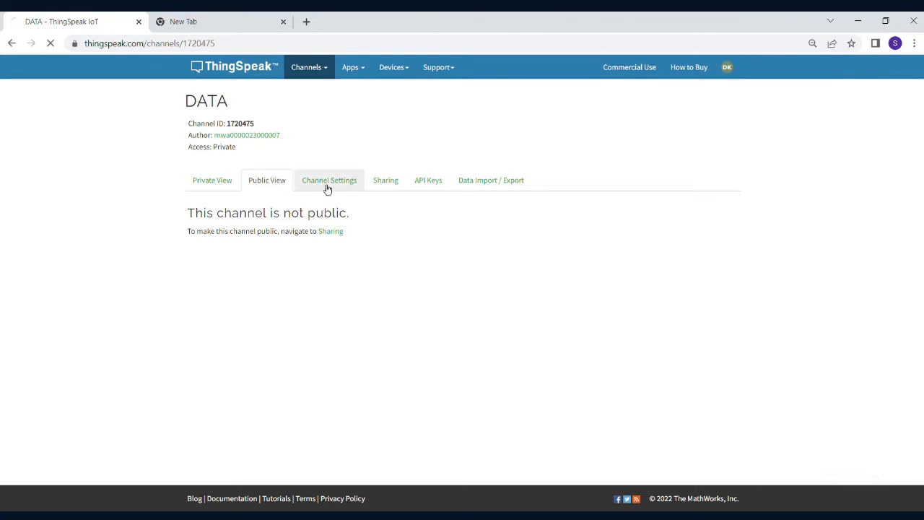
{"action": "left_click", "coordinate": [329, 180]}
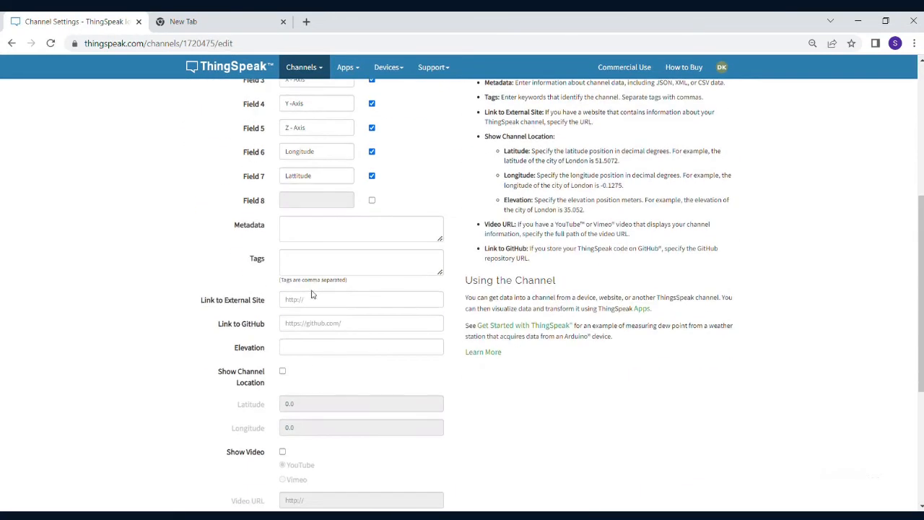
{"action": "scroll", "scroll_direction": "up", "scroll_amount": 3}
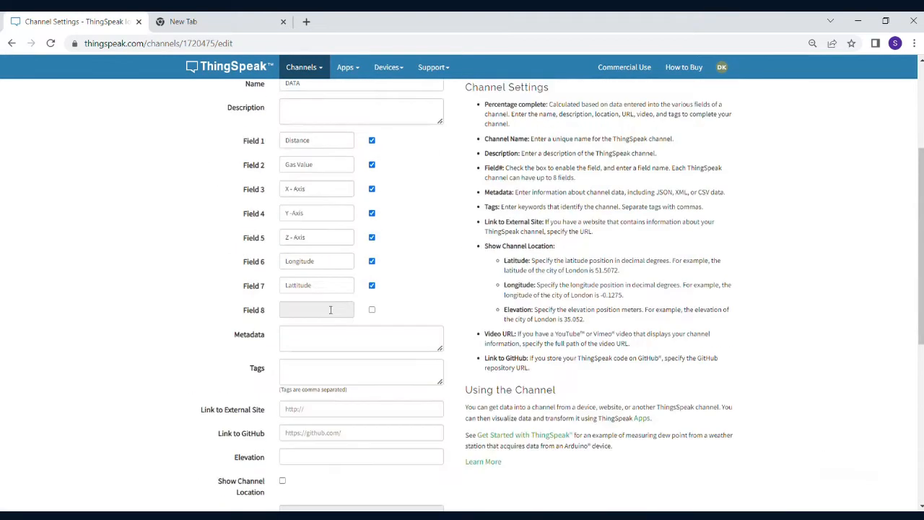
{"action": "left_click", "coordinate": [385, 179]}
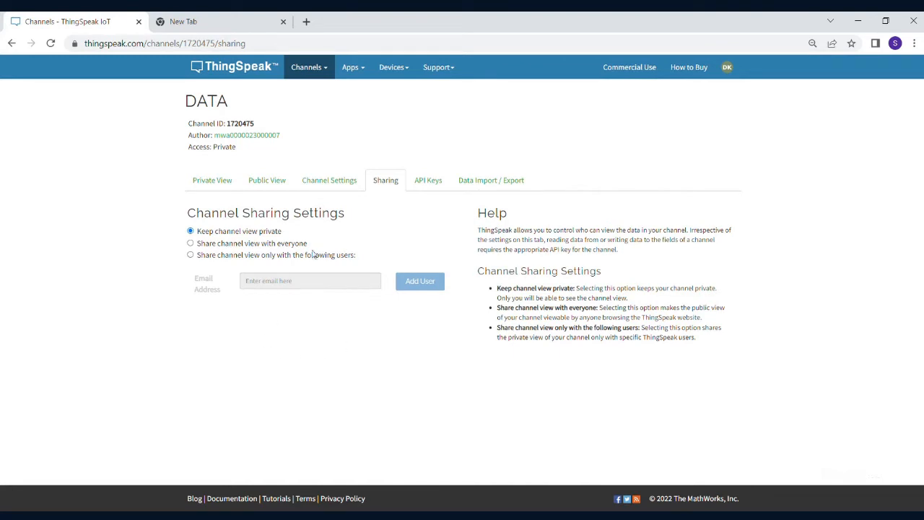
{"action": "mouse_move", "coordinate": [491, 180]}
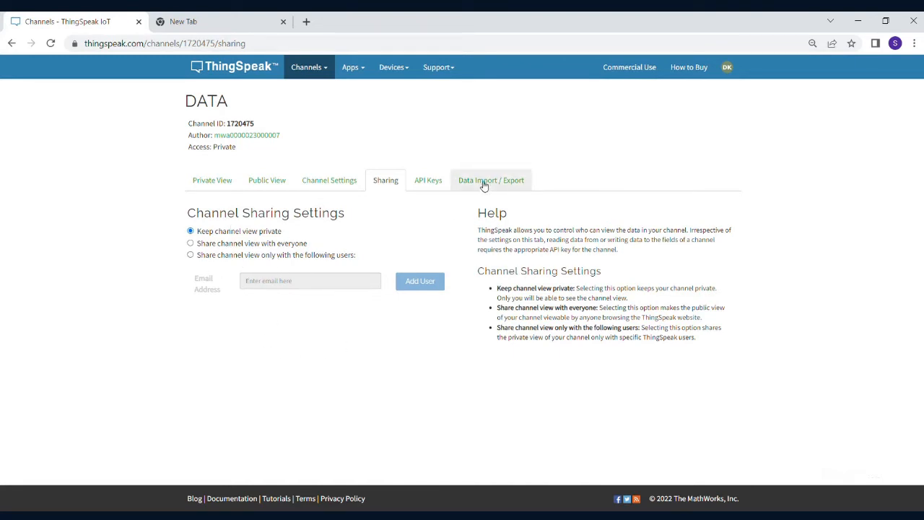
- Download all the channel's feeds as CSV from Data Import / Export
{"action": "left_click", "coordinate": [490, 179]}
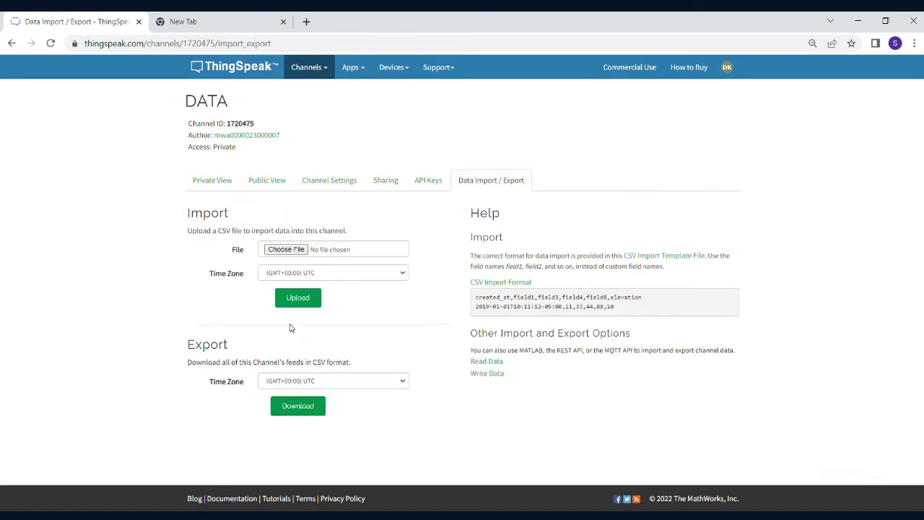
{"action": "left_click", "coordinate": [297, 405]}
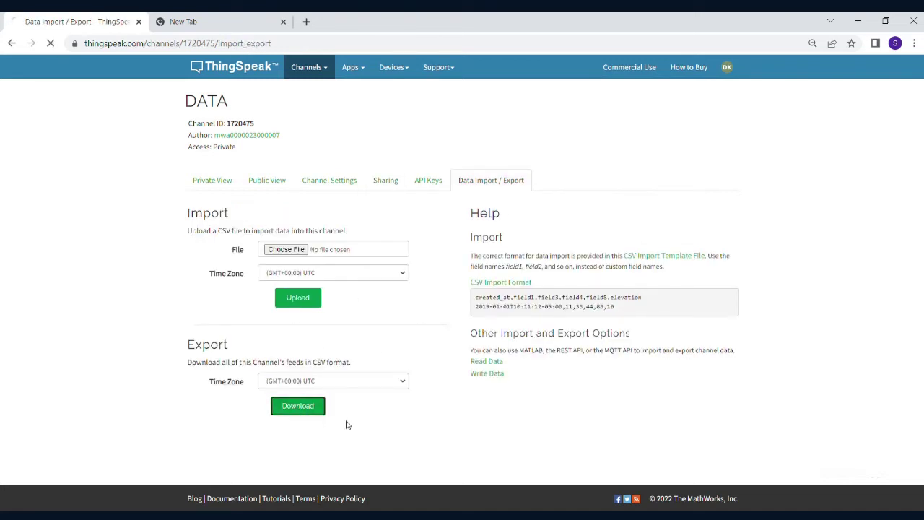
{"action": "left_click", "coordinate": [297, 405]}
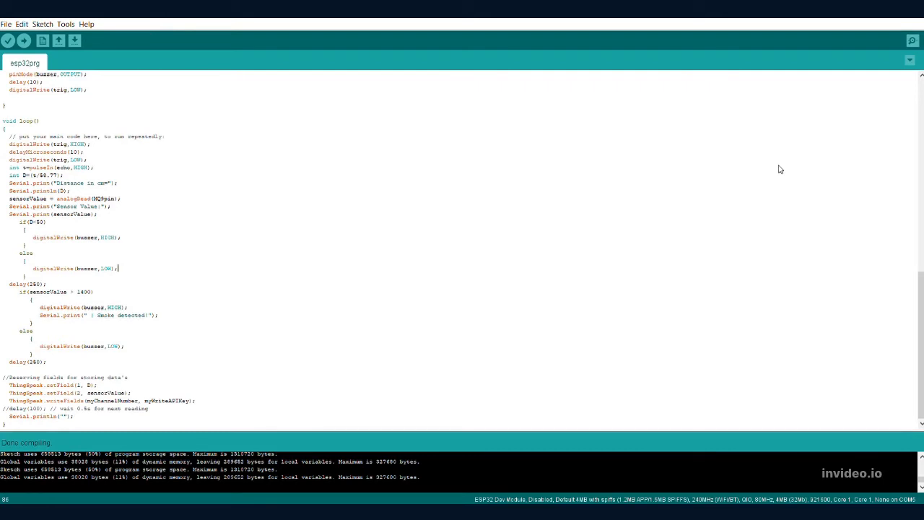
{"action": "mouse_move", "coordinate": [242, 446]}
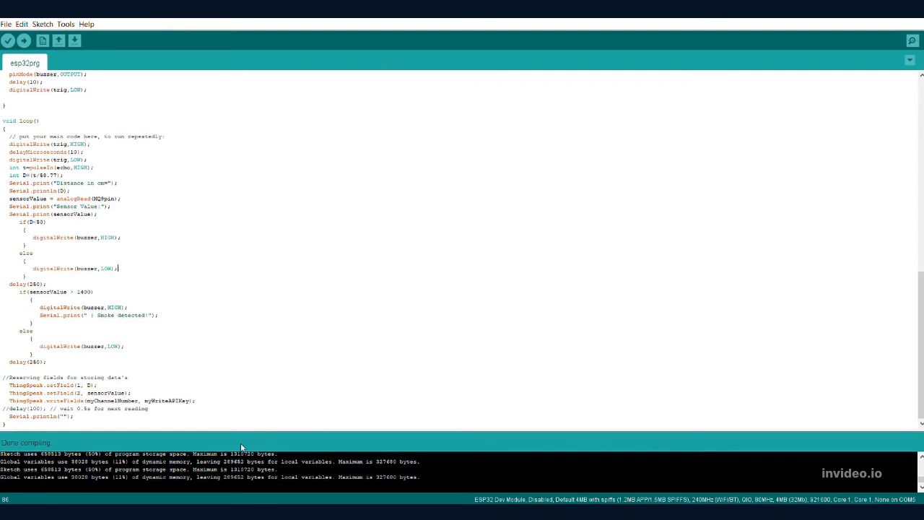
{"action": "mouse_move", "coordinate": [287, 203]}
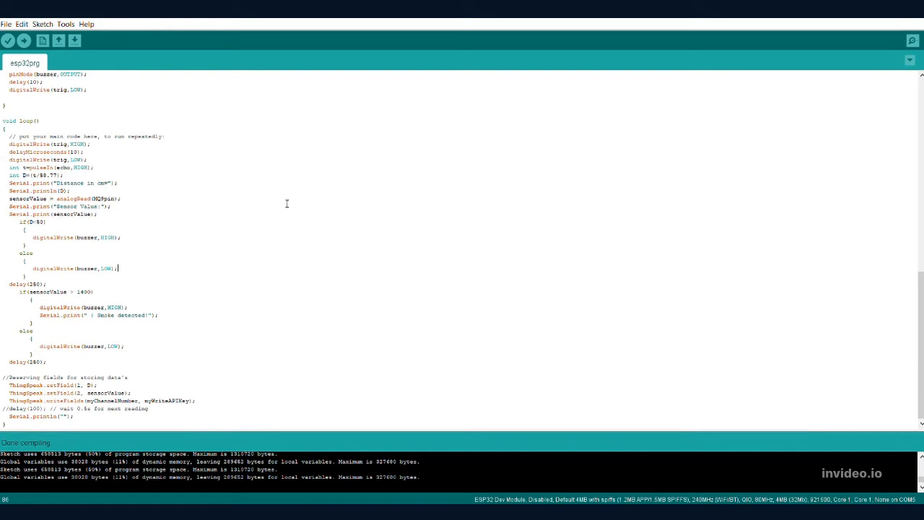
{"action": "mouse_move", "coordinate": [238, 159]}
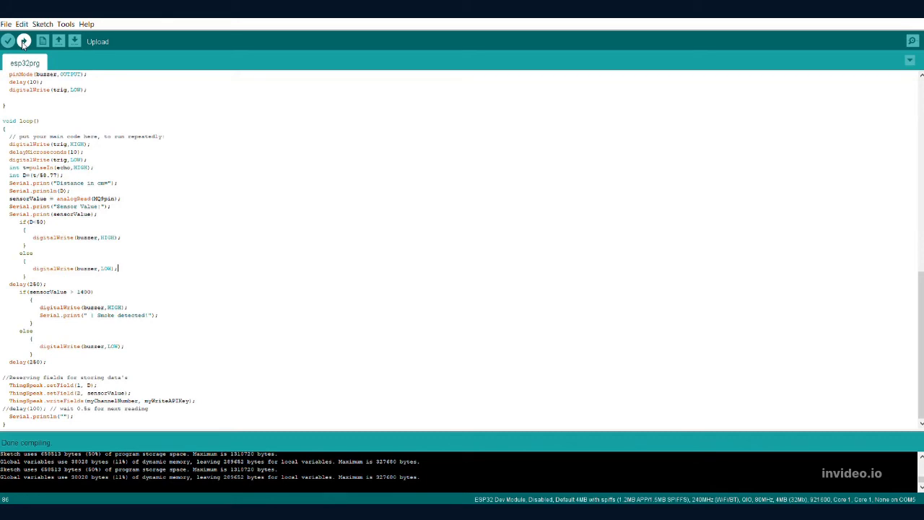
{"action": "mouse_move", "coordinate": [722, 380]}
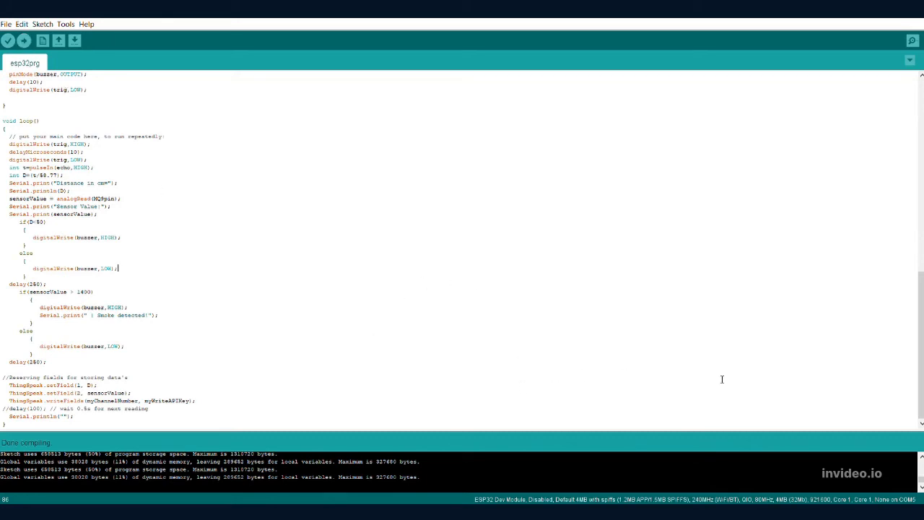
{"action": "mouse_move", "coordinate": [911, 40]}
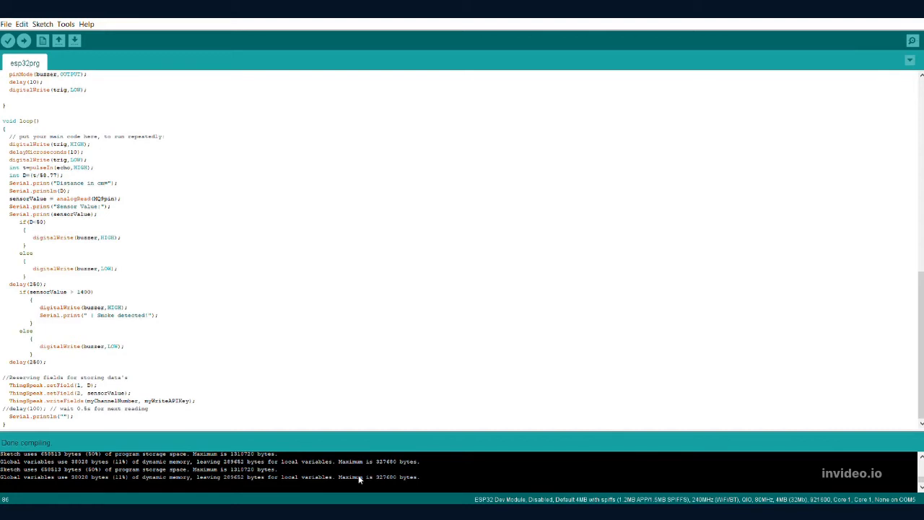
- Open the Serial Monitor showing distance and gas readings with 'Smoke detected!' alerts
{"action": "left_click", "coordinate": [911, 41]}
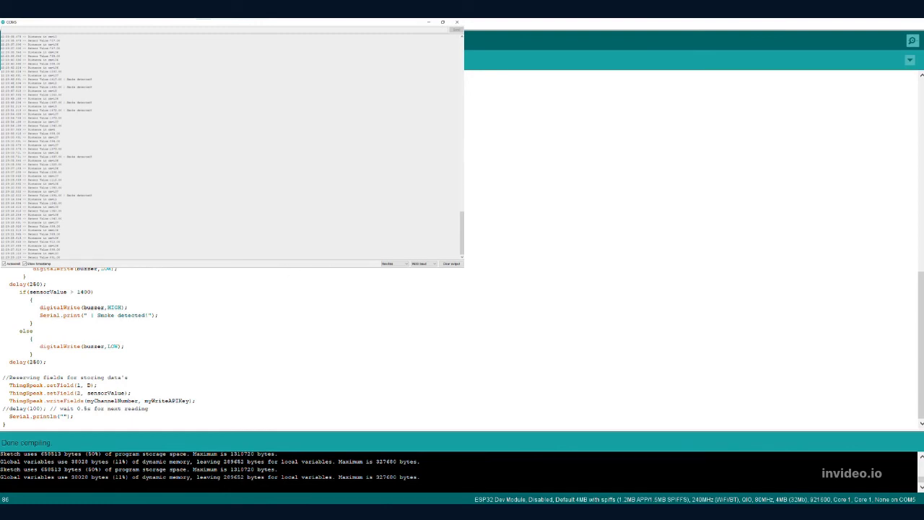
{"action": "mouse_move", "coordinate": [878, 74]}
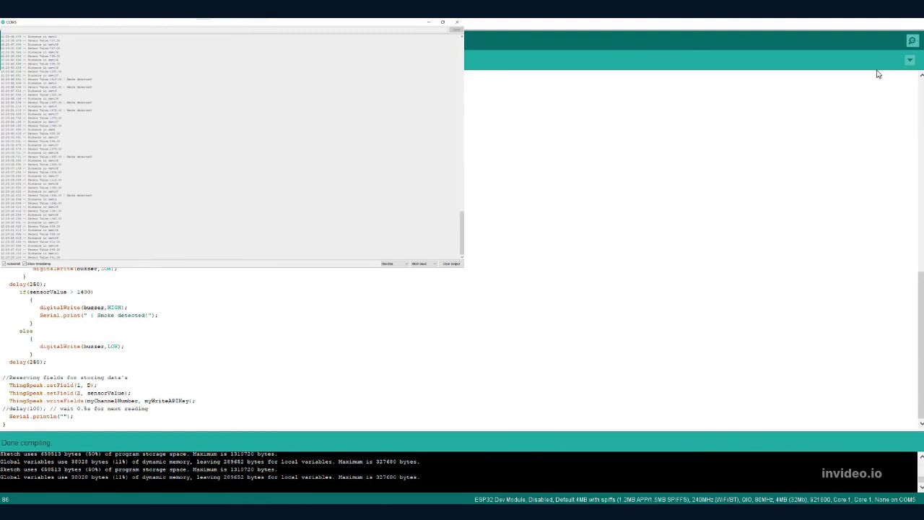